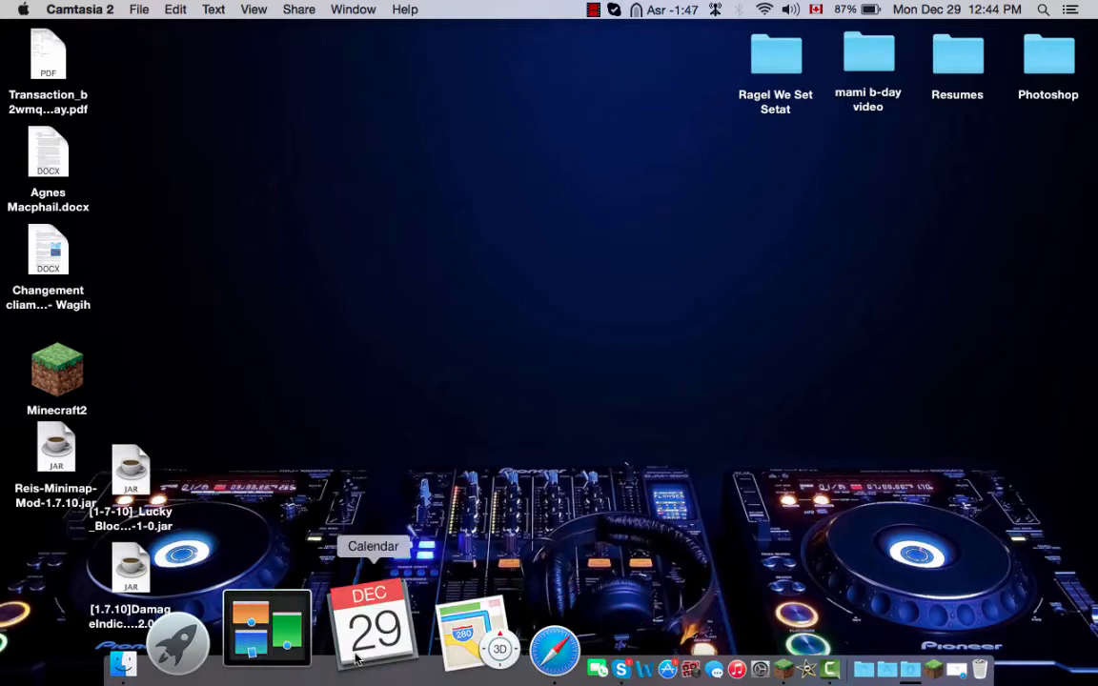
- Request the Forge 10.13.2.1277 installer from the 1.7.10 Downloads section
{"action": "left_click", "coordinate": [552, 667]}
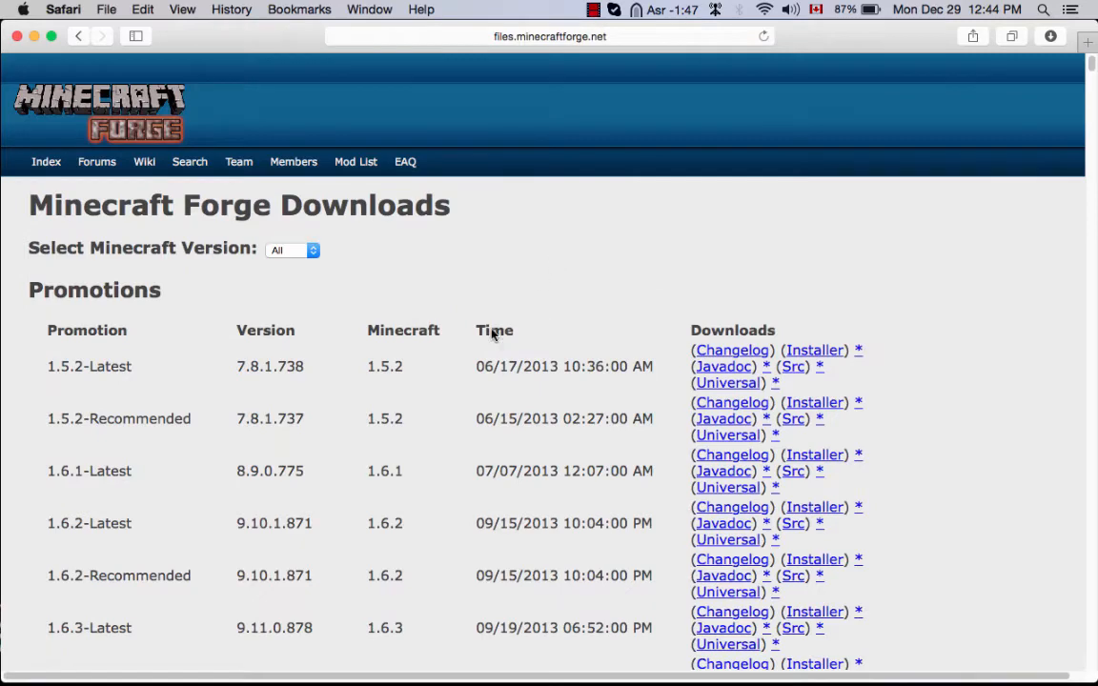
{"action": "scroll", "scroll_direction": "down", "scroll_amount": 3}
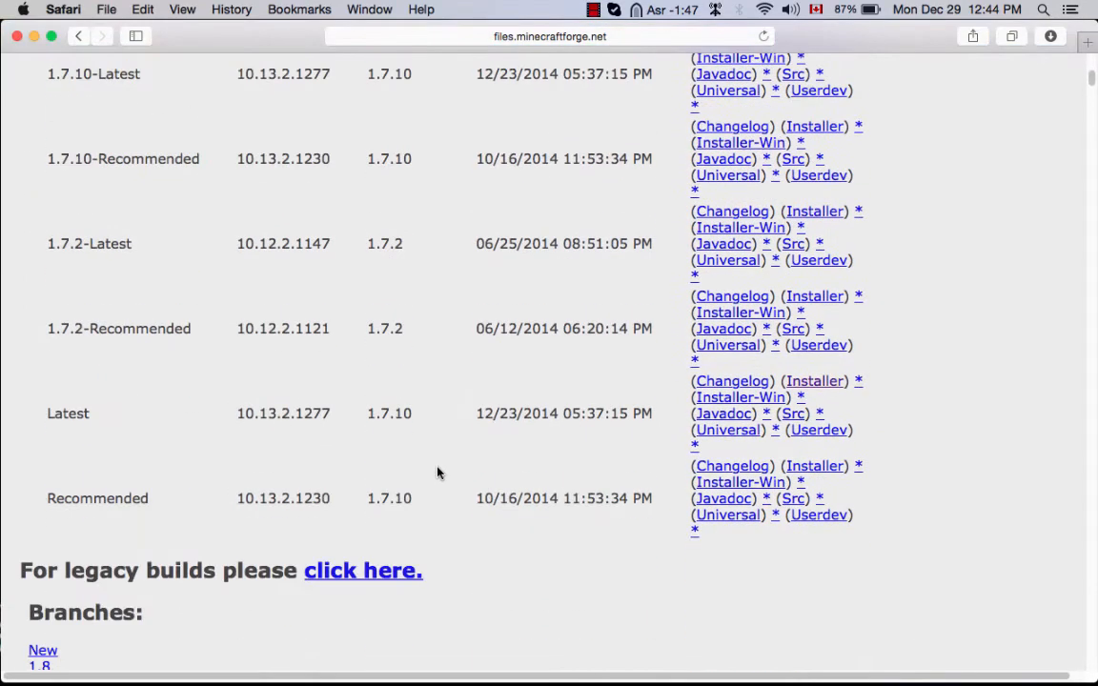
{"action": "scroll", "scroll_direction": "down", "scroll_amount": 3}
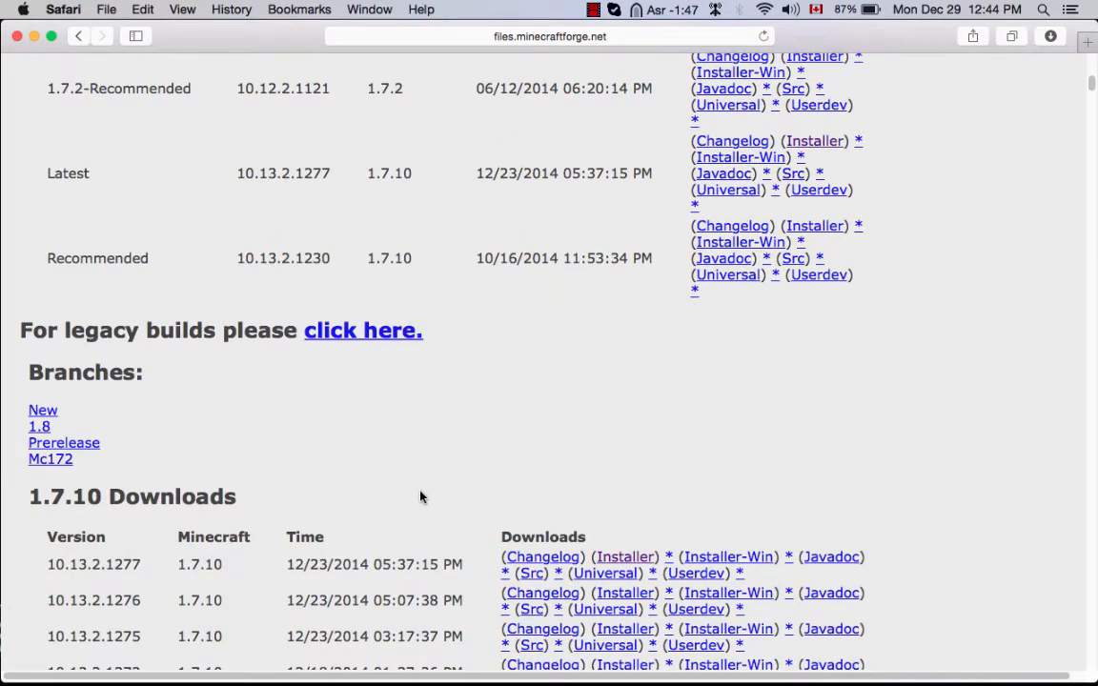
{"action": "scroll", "scroll_direction": "down", "scroll_amount": 3}
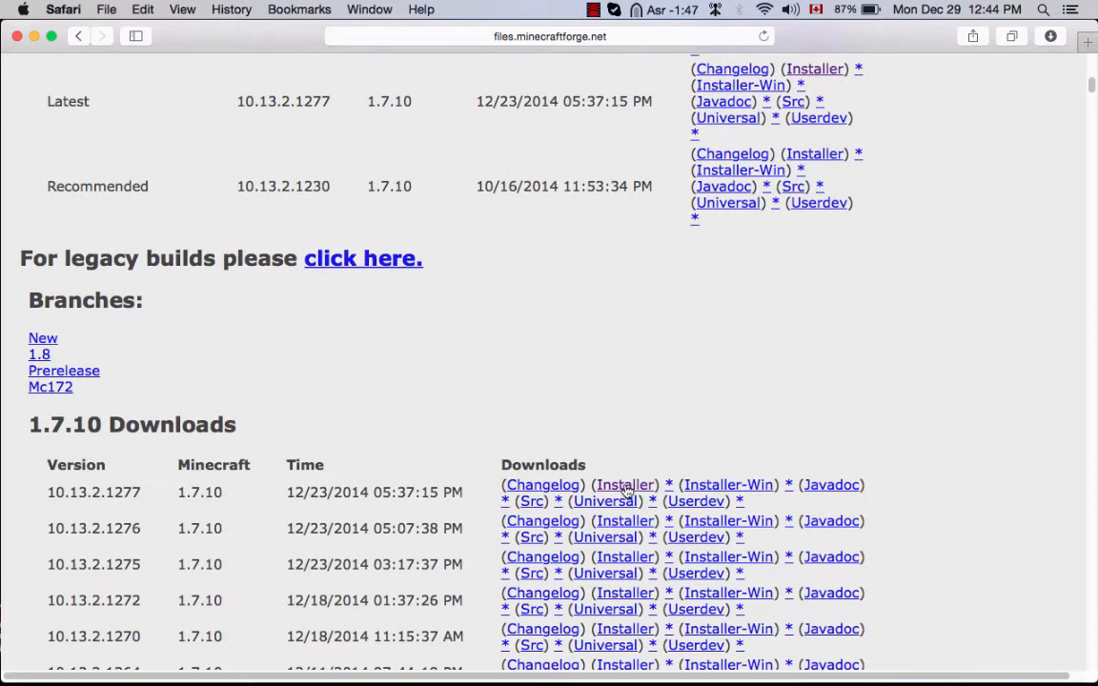
{"action": "left_click", "coordinate": [626, 486]}
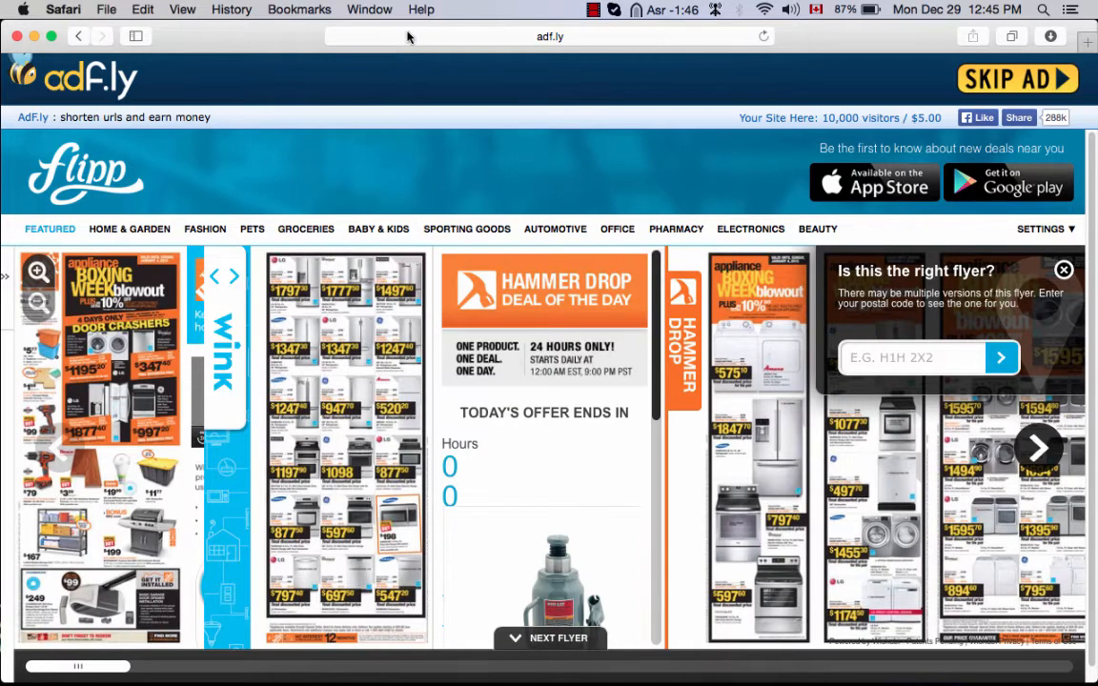
- Go to optifine.net Downloads and fetch OptiFine 1.7.10 HD B4 from its mirror link
{"action": "left_click", "coordinate": [550, 37]}
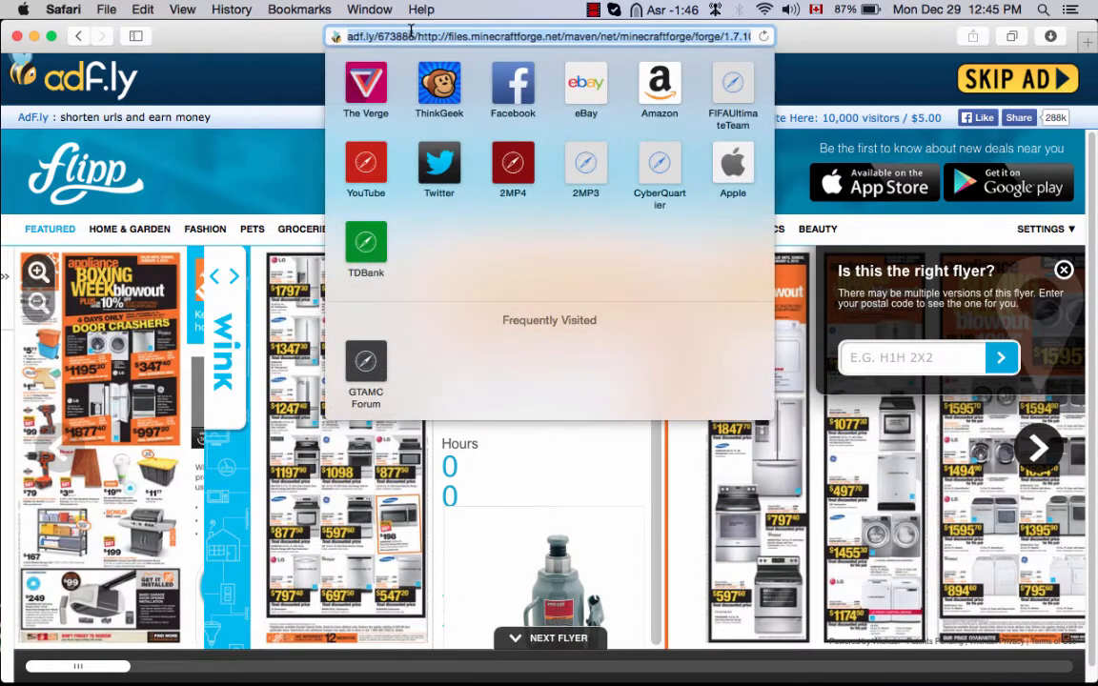
{"action": "type", "text": "optifine.net"}
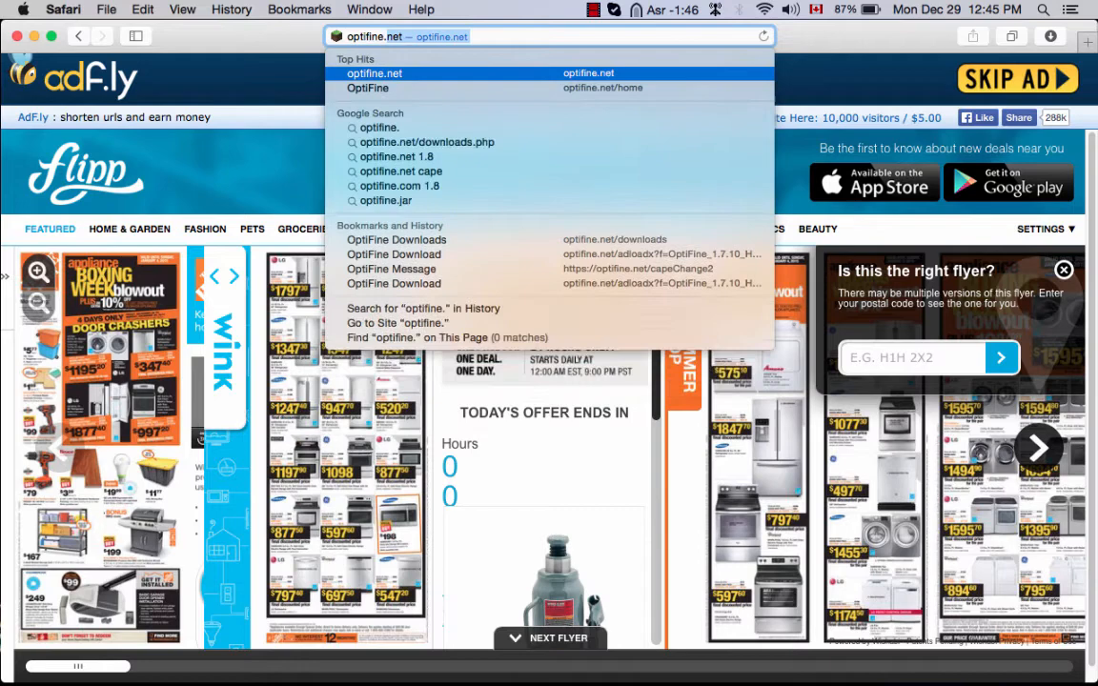
{"action": "left_click", "coordinate": [368, 87]}
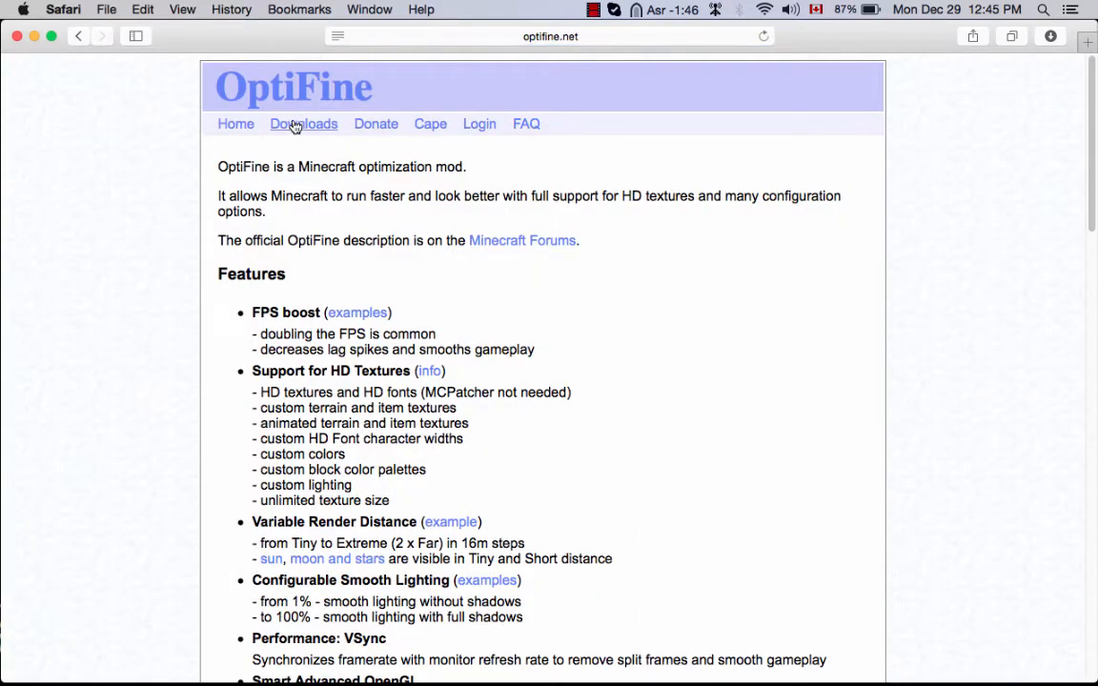
{"action": "left_click", "coordinate": [303, 124]}
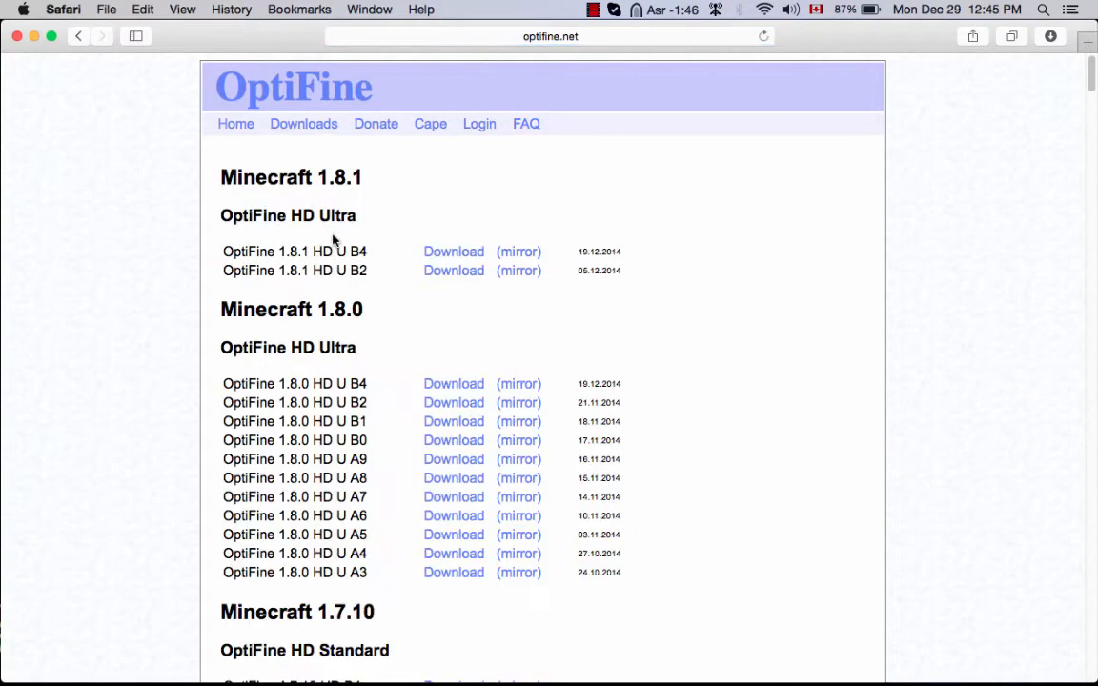
{"action": "scroll", "scroll_direction": "down", "scroll_amount": 3}
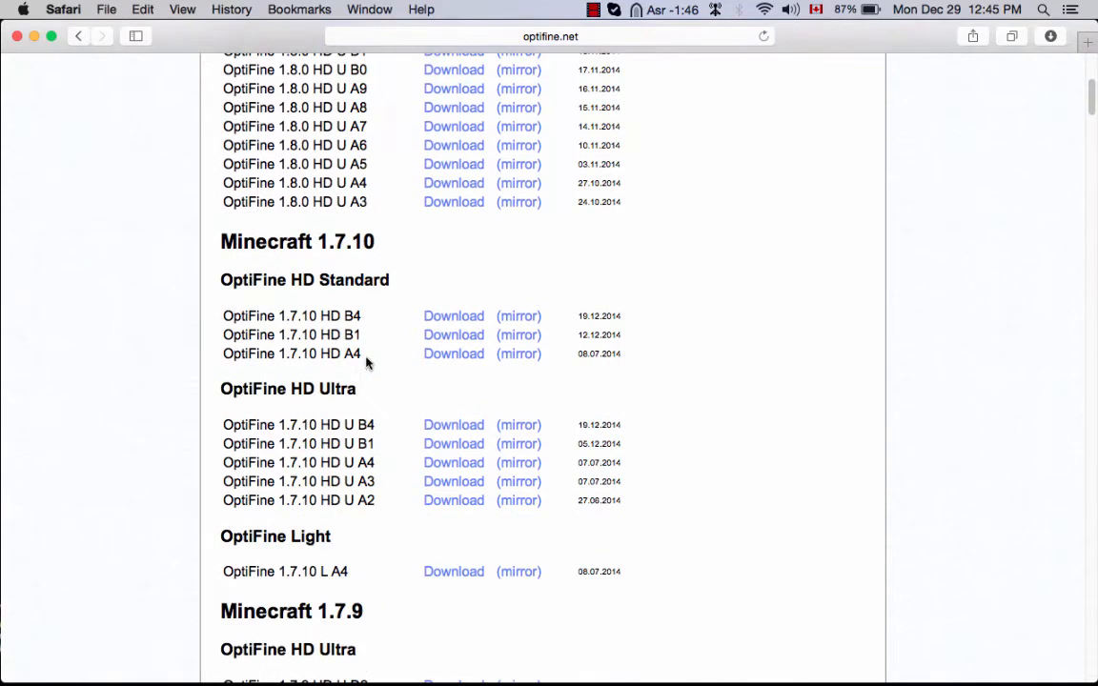
{"action": "mouse_move", "coordinate": [486, 317]}
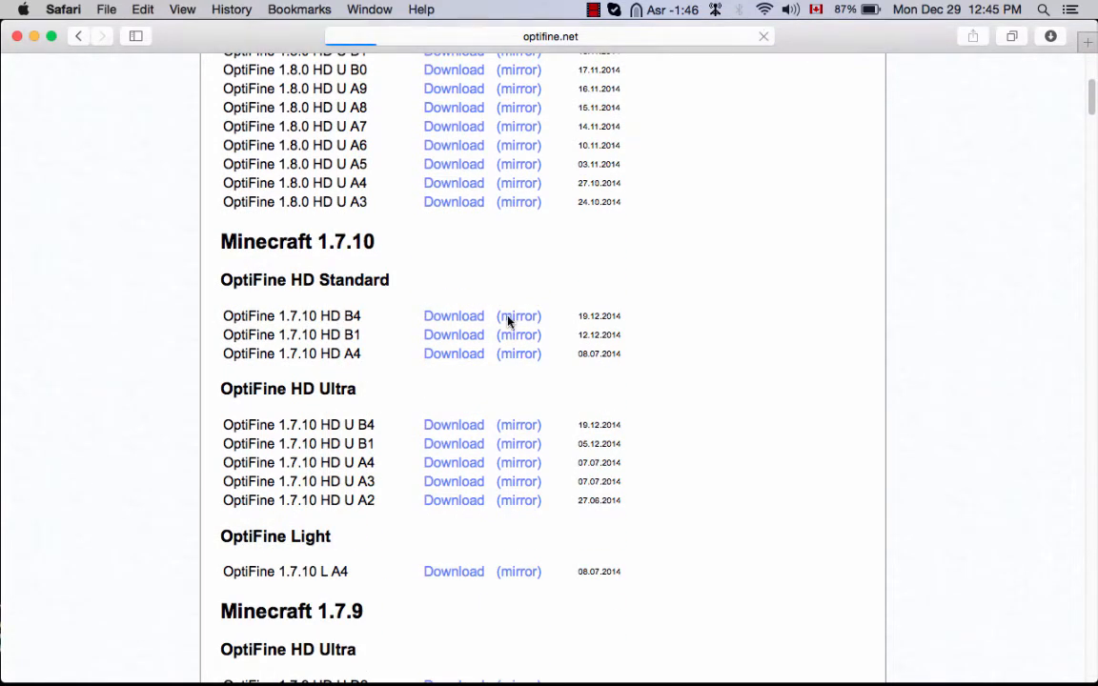
{"action": "left_click", "coordinate": [454, 317]}
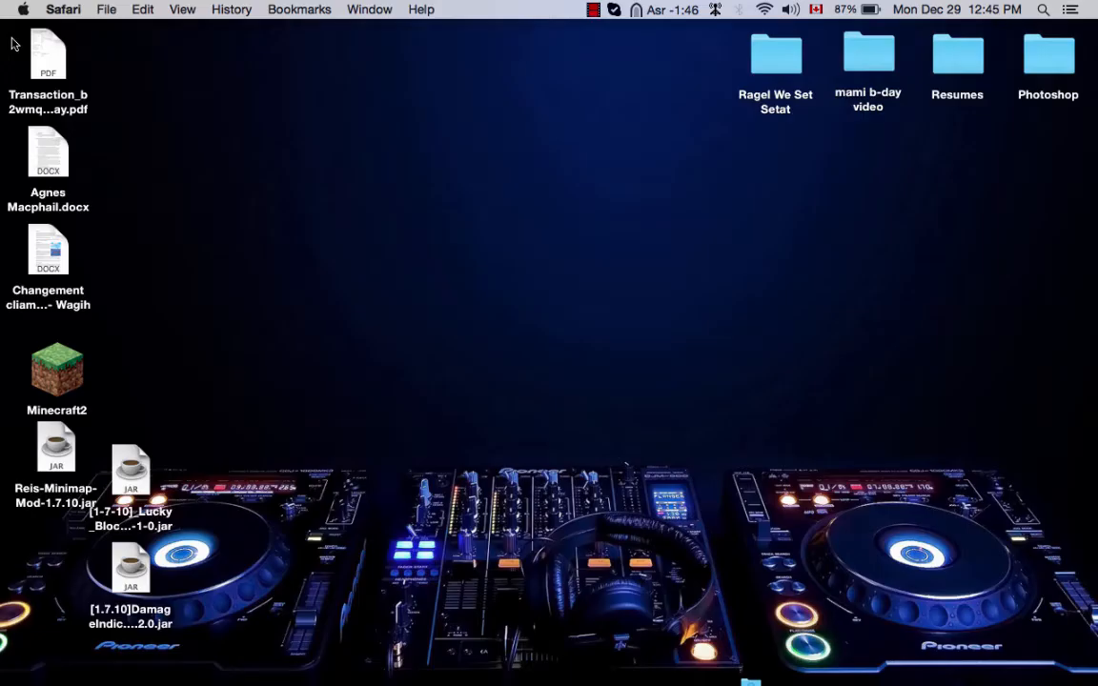
{"action": "mouse_move", "coordinate": [721, 629]}
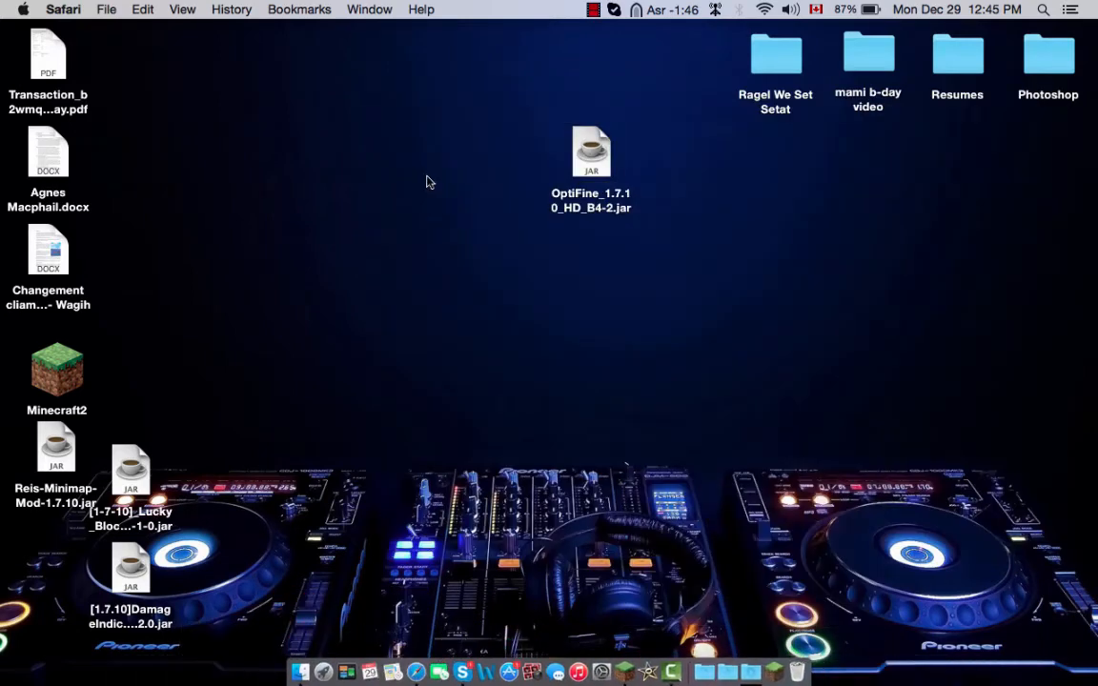
- Run the Forge installer jar, accept the warning, and install the client profile
{"action": "double_click", "coordinate": [496, 99]}
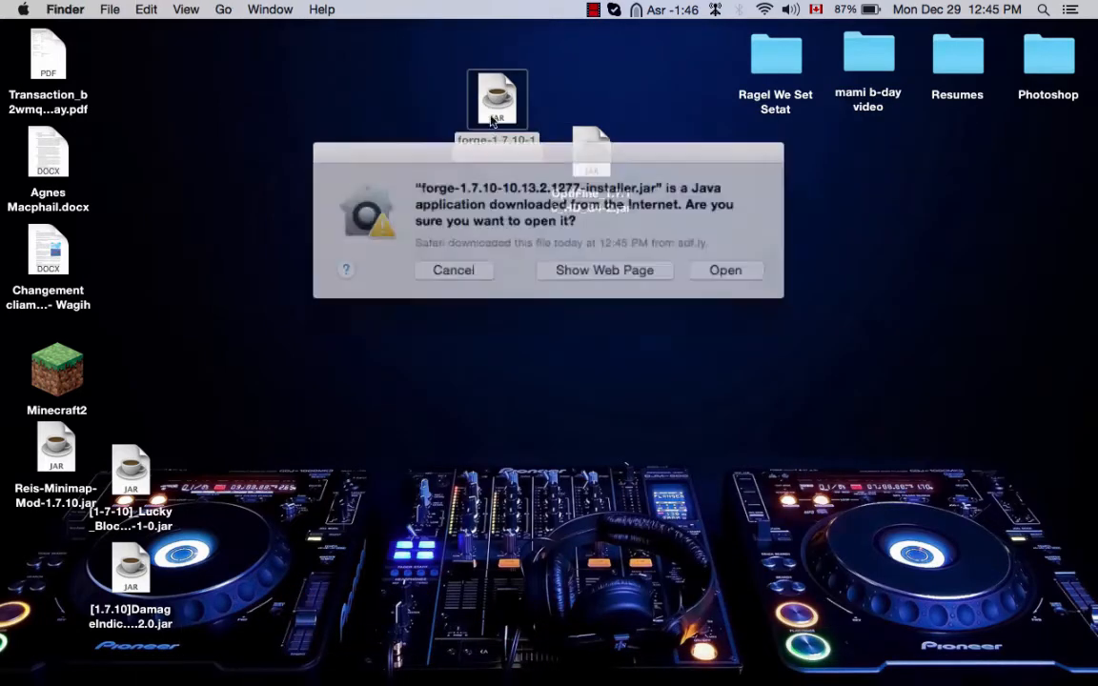
{"action": "left_click", "coordinate": [454, 271]}
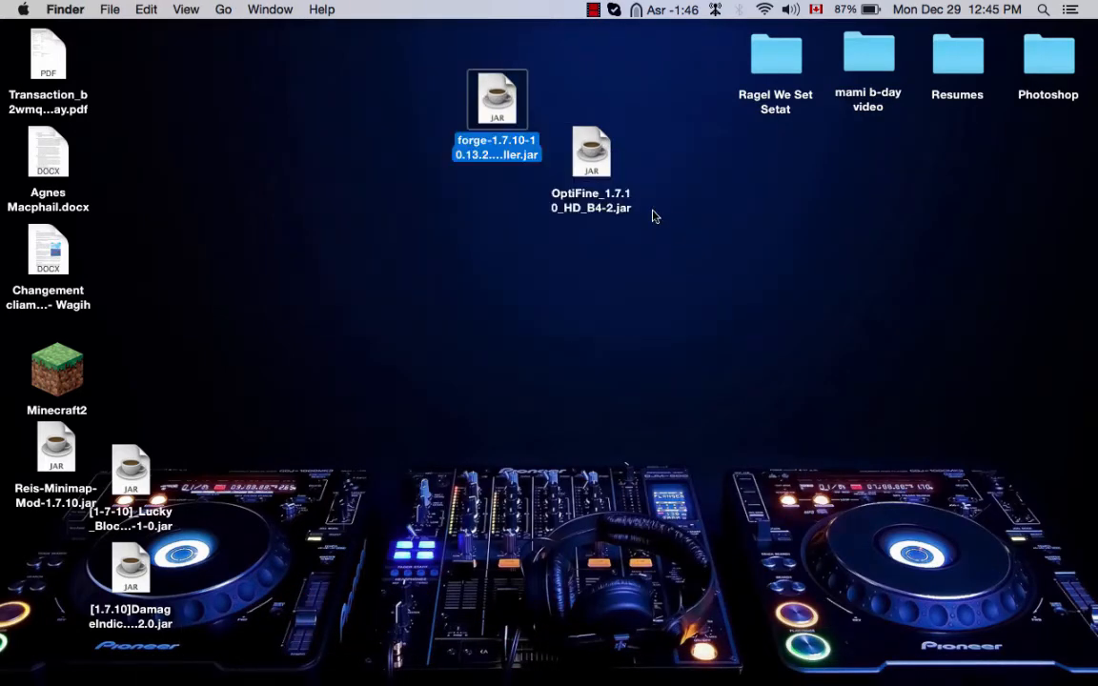
{"action": "double_click", "coordinate": [495, 99]}
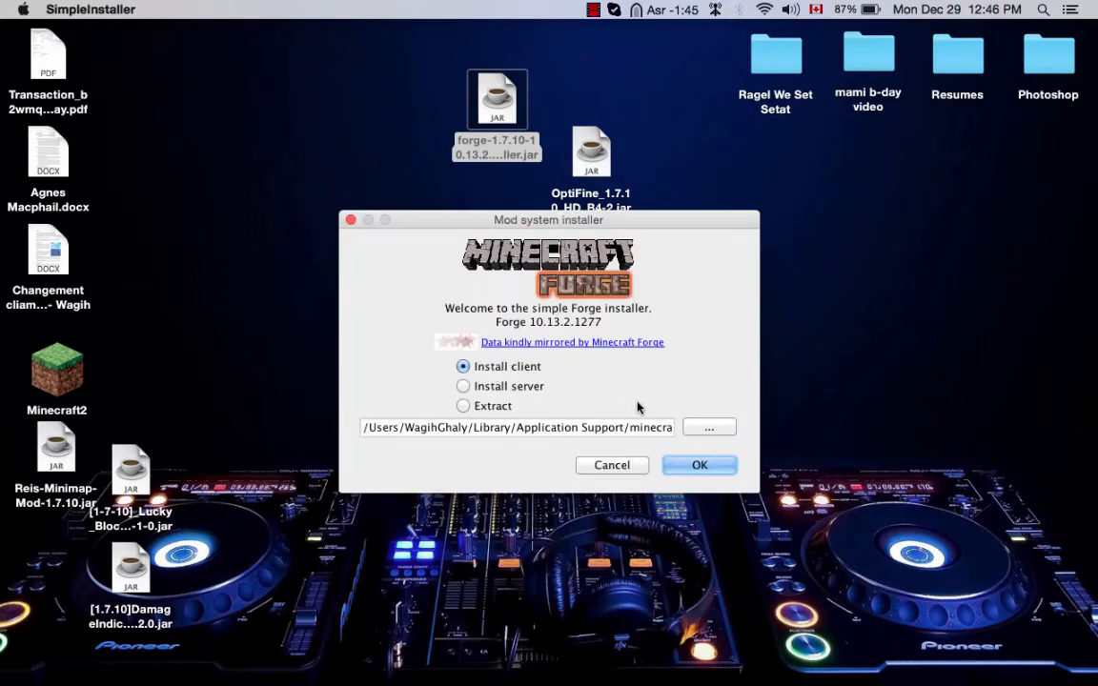
{"action": "left_click", "coordinate": [700, 465]}
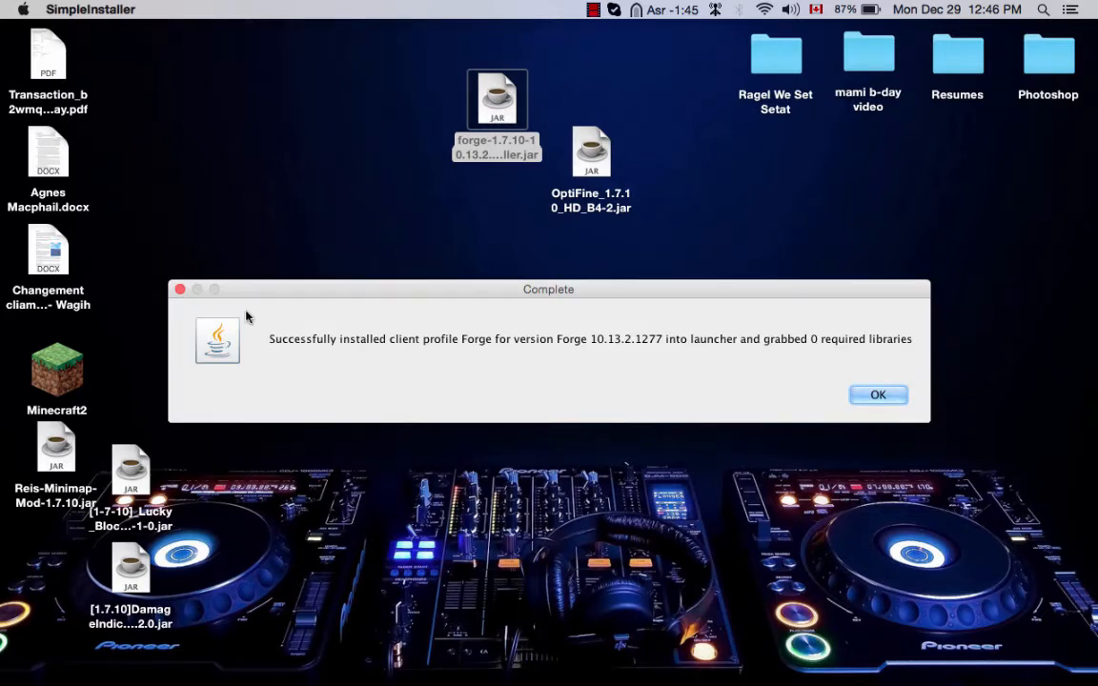
{"action": "left_click", "coordinate": [877, 395]}
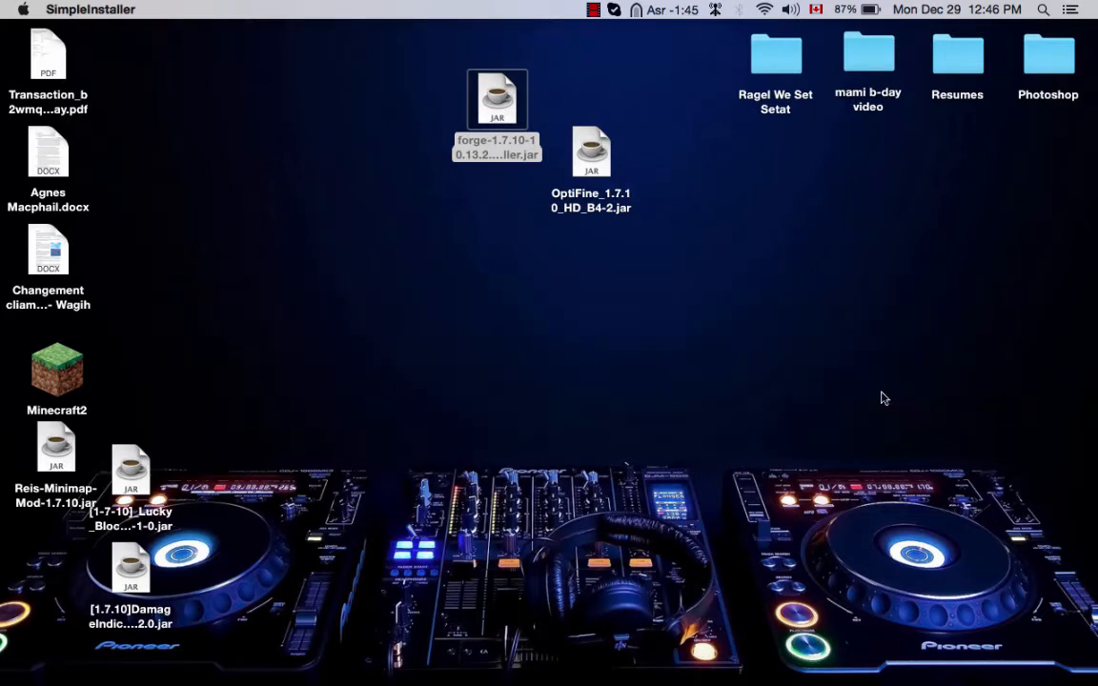
- Move the OptiFine jar from the desktop into ~/Library/Application Support/minecraft/mods
{"action": "left_click", "coordinate": [297, 625]}
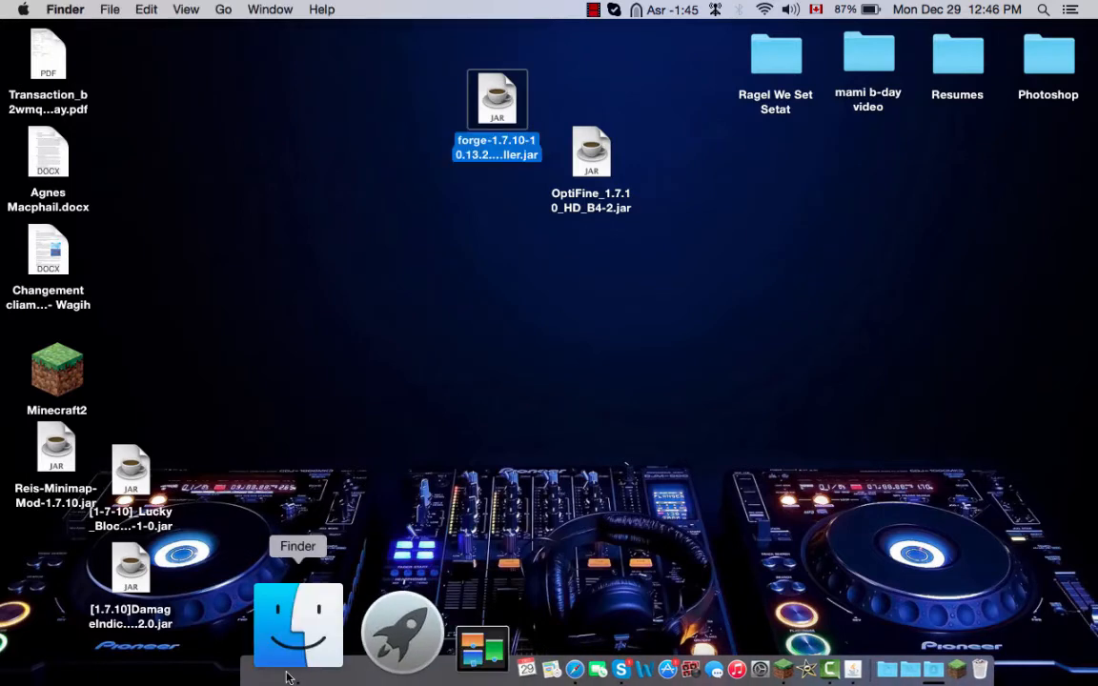
{"action": "left_click", "coordinate": [298, 625]}
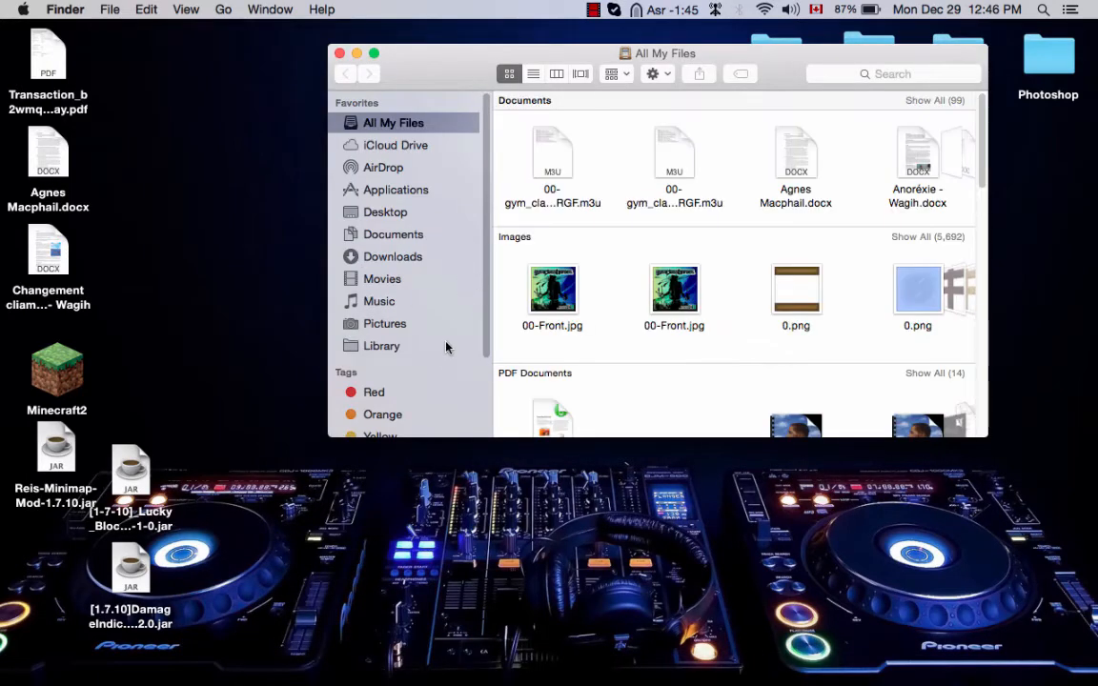
{"action": "mouse_move", "coordinate": [378, 347]}
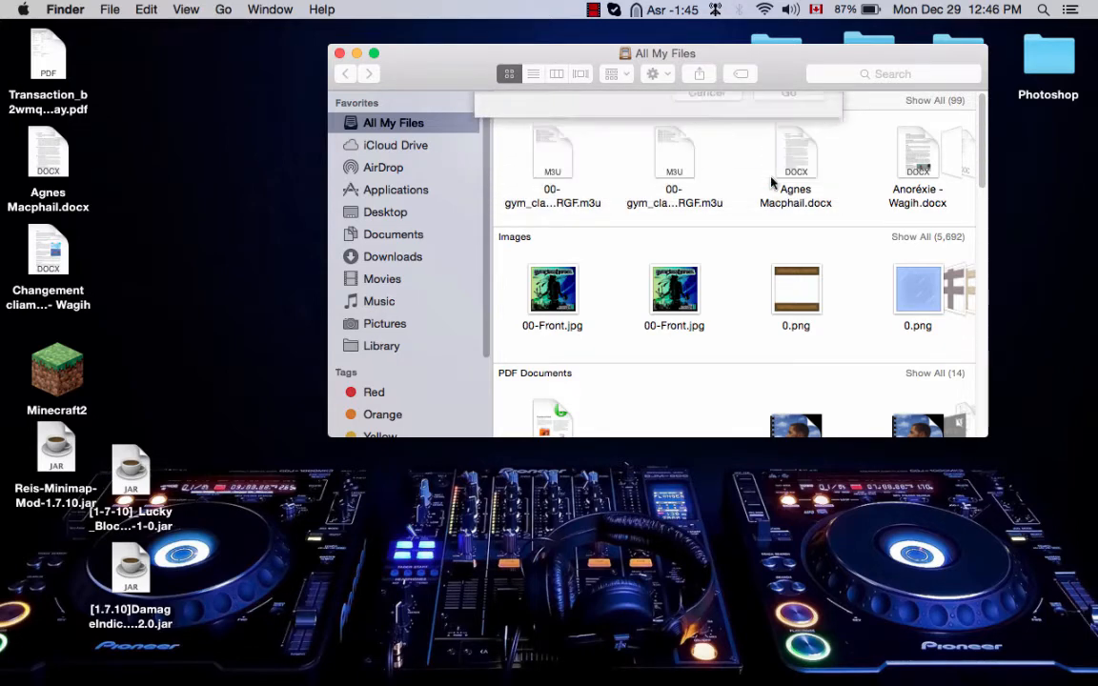
{"action": "left_click", "coordinate": [381, 347]}
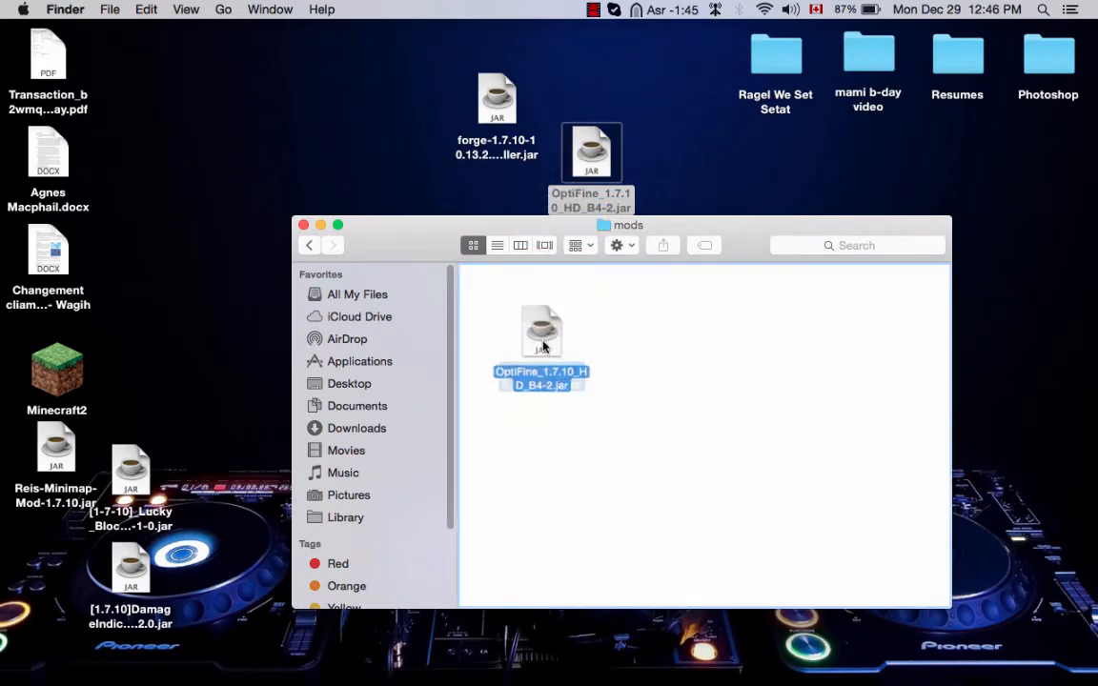
{"action": "left_click", "coordinate": [303, 225]}
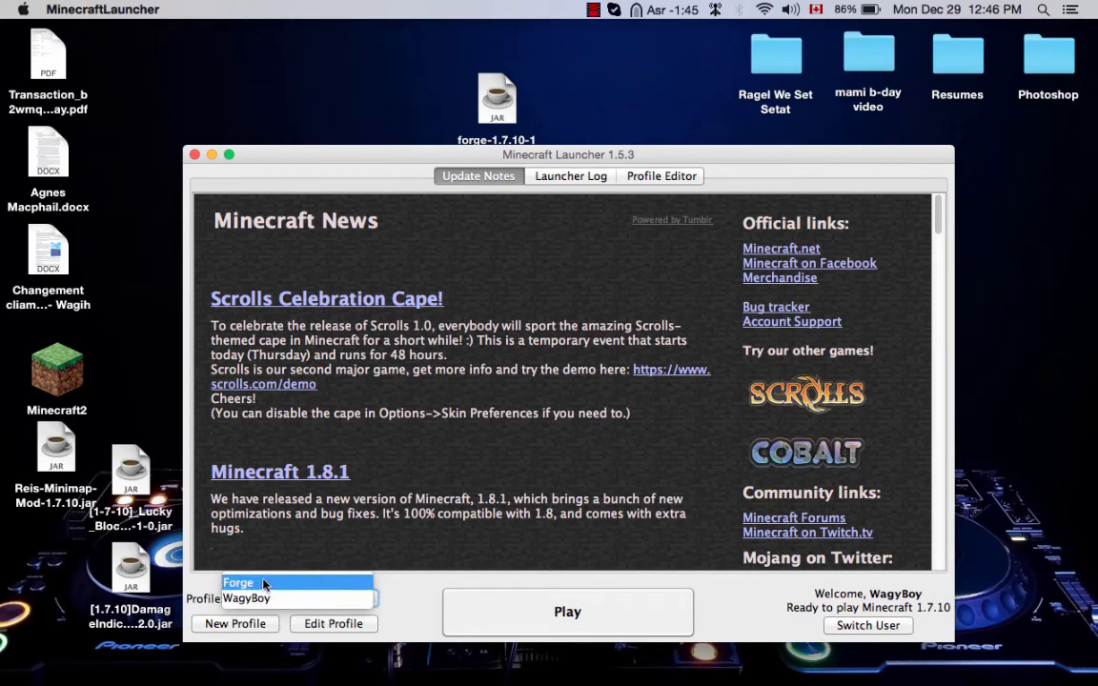
- Select the Forge profile and launch Minecraft 1.7.10
{"action": "left_click", "coordinate": [238, 583]}
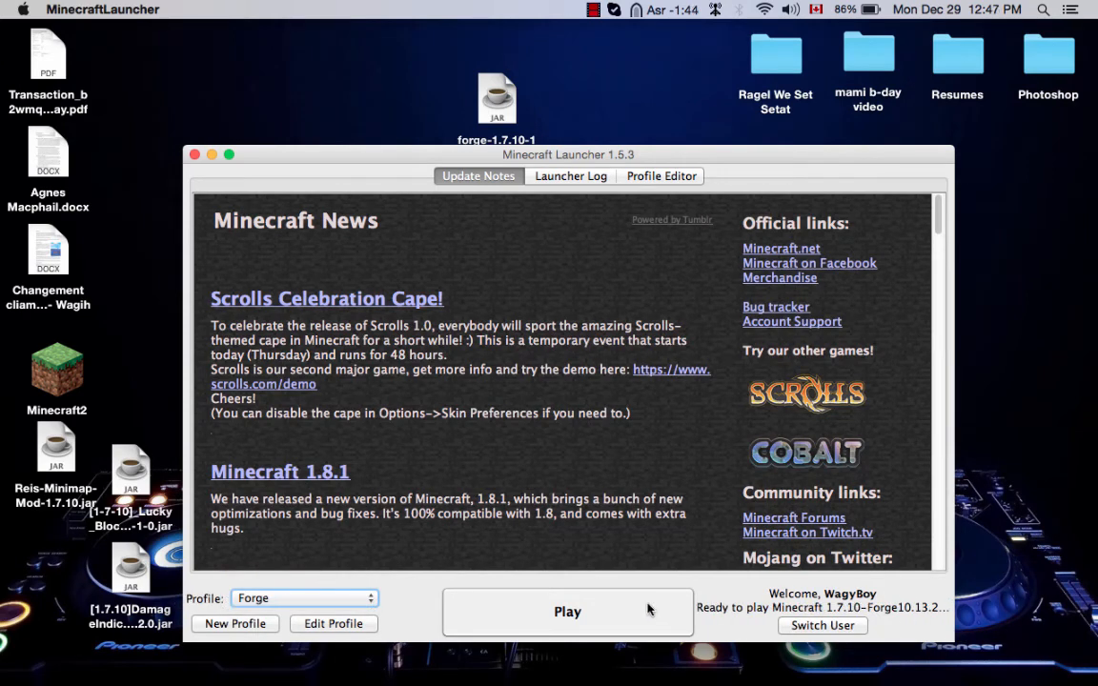
{"action": "left_click", "coordinate": [568, 610]}
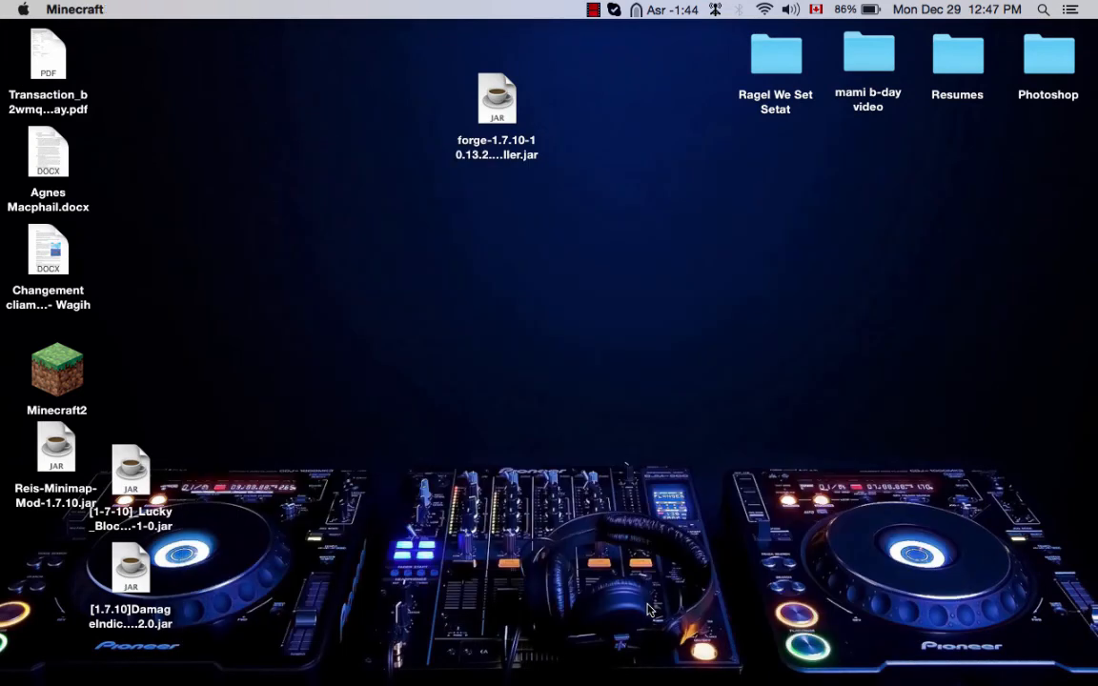
- Reach the 1.7.10 title screen listing Forge 10.13.2.1277, OptiFine HD B4 and 3 mods
{"action": "double_click", "coordinate": [495, 99]}
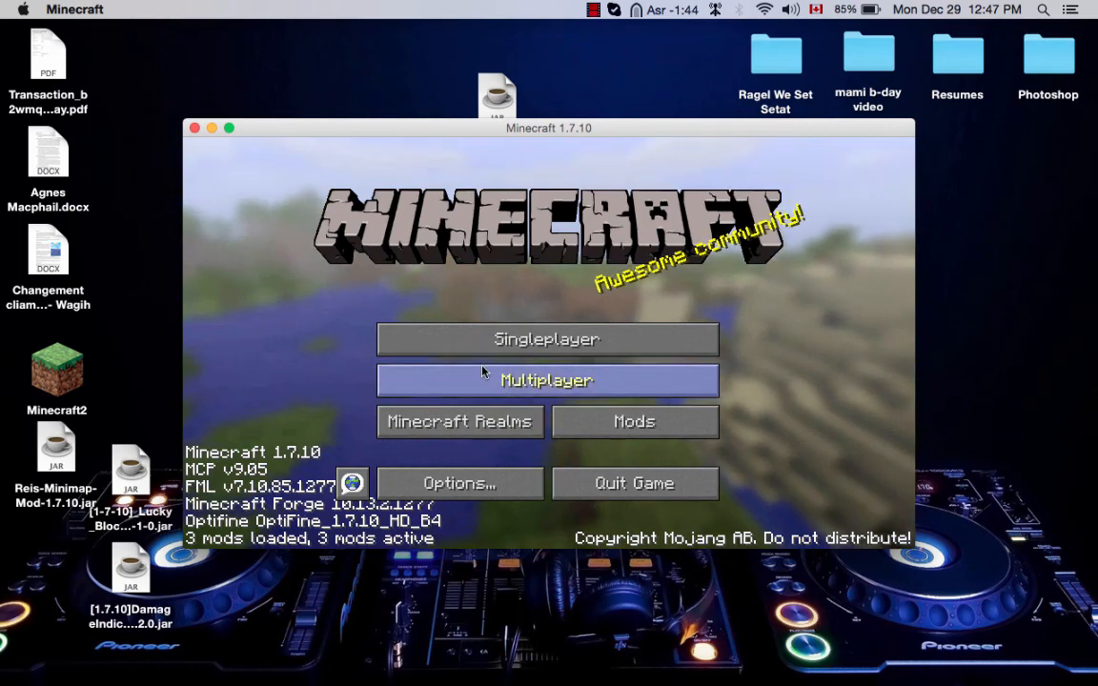
{"action": "mouse_move", "coordinate": [545, 339]}
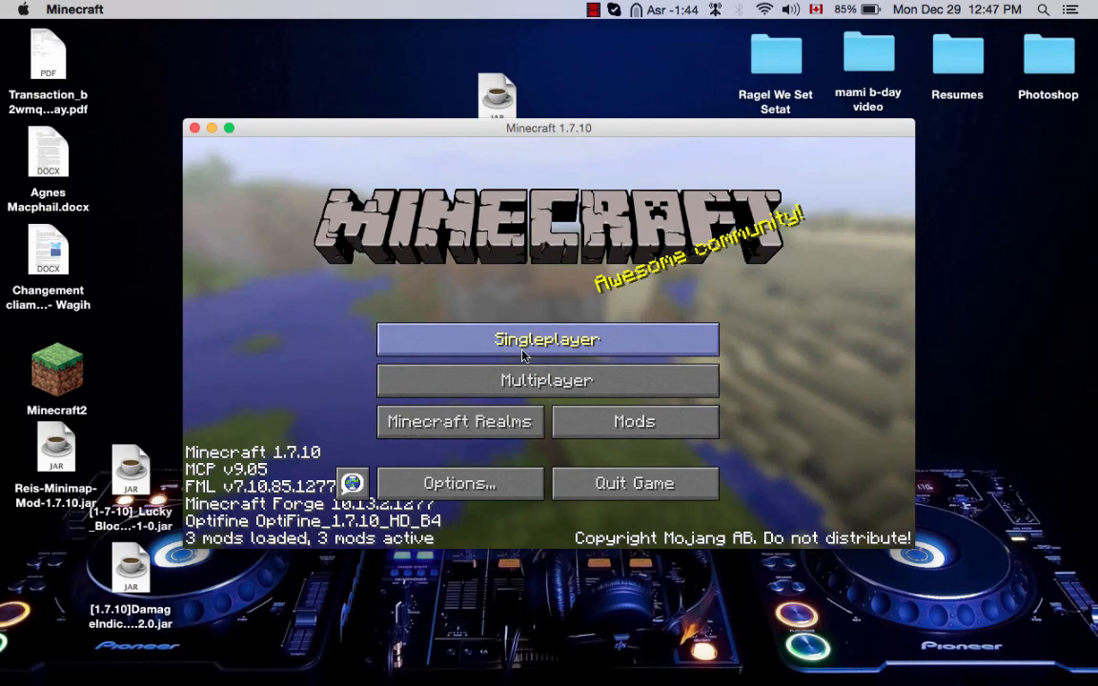
{"action": "mouse_move", "coordinate": [409, 238]}
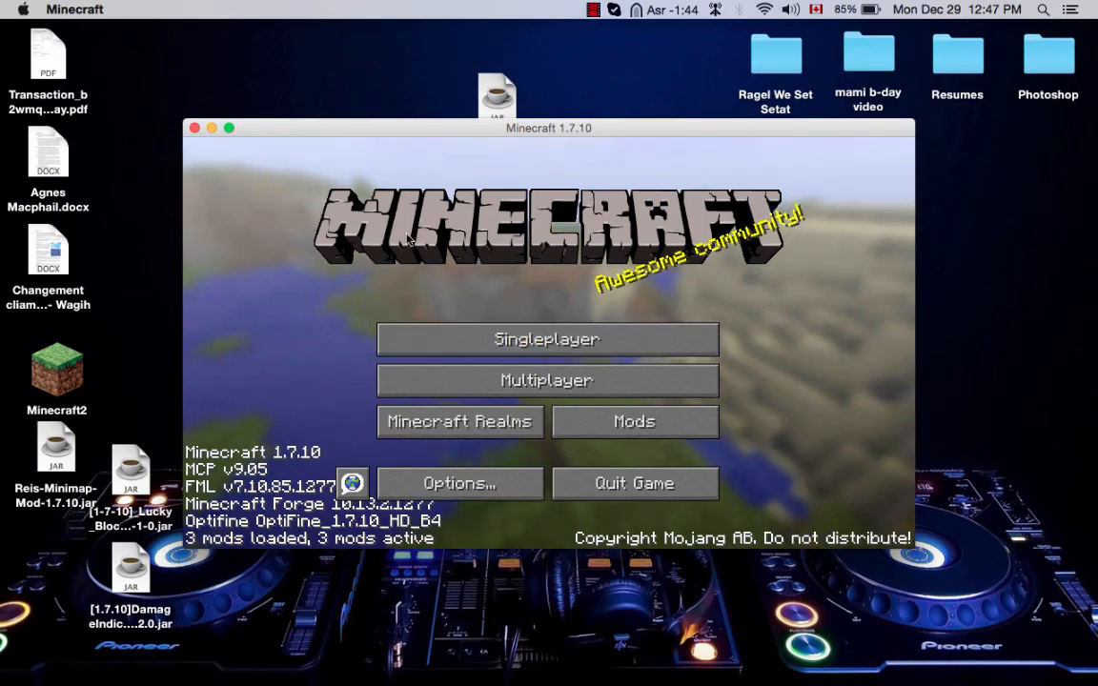